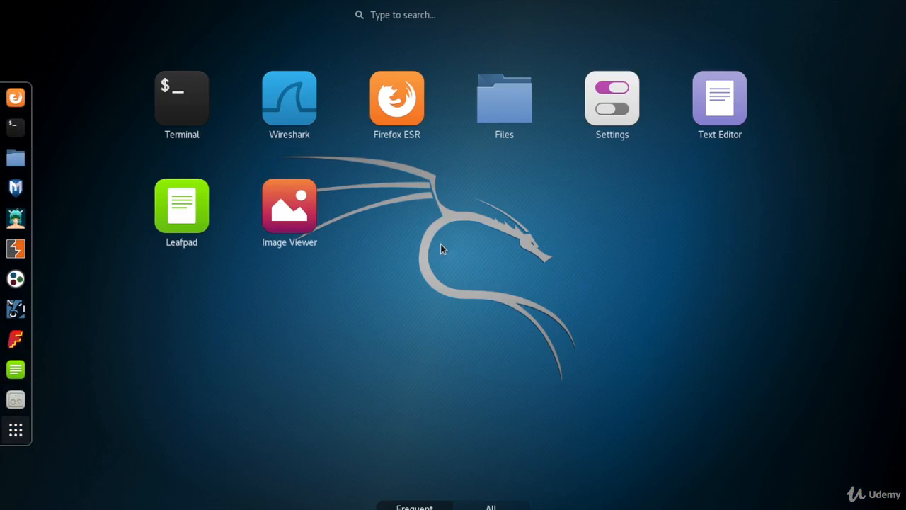
- Open a terminal window and run 'wireshark &' to launch Wireshark in the background
click(181, 98)
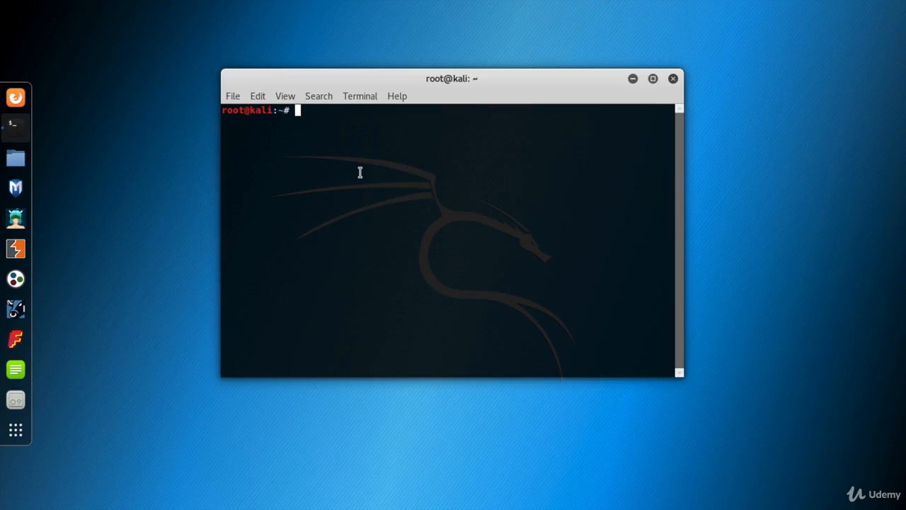
text(wireshark)
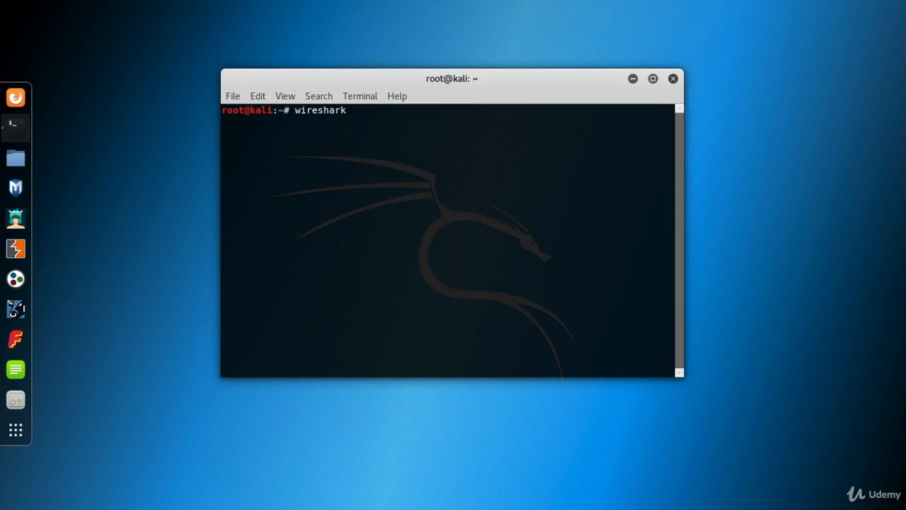
text(&)
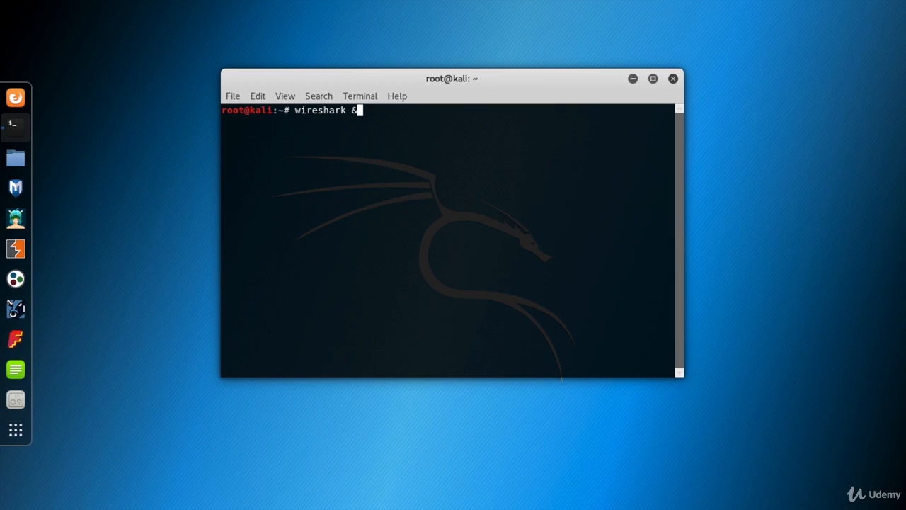
key(Return)
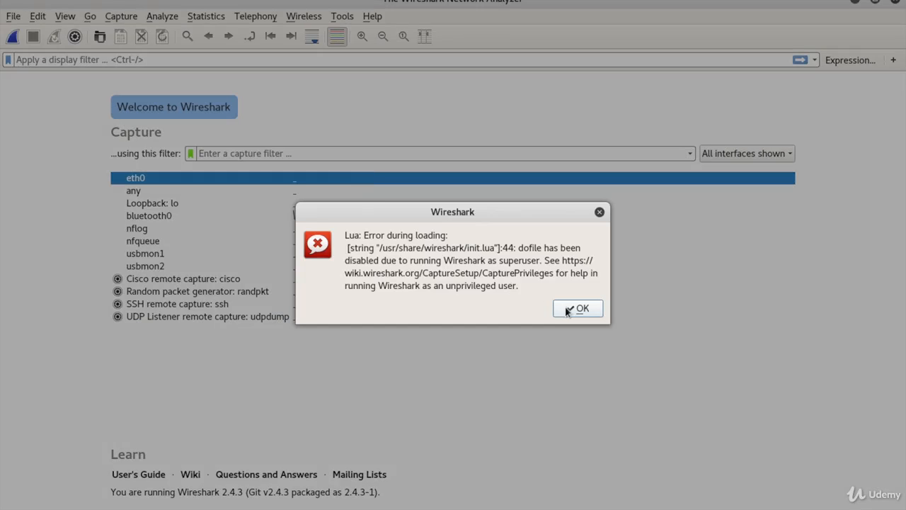
- Dismiss the Lua loading error with OK, leaving the welcome screen and interface list
click(578, 308)
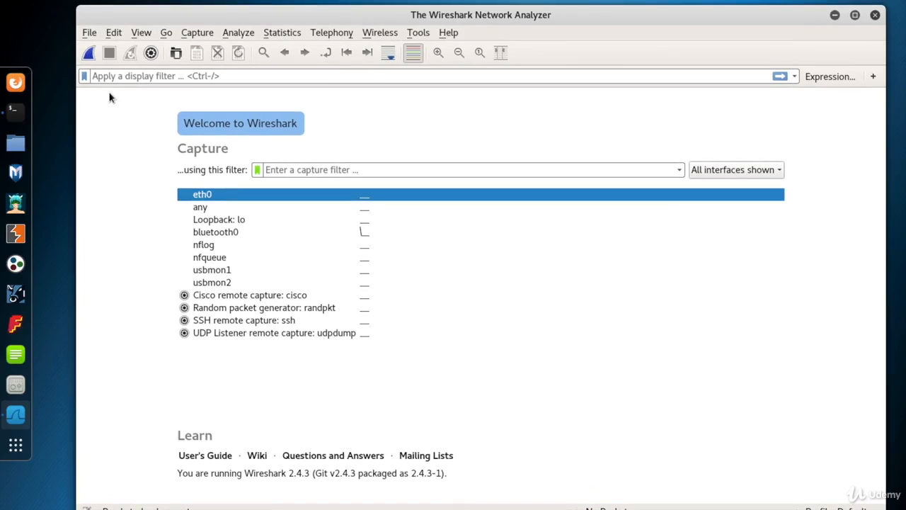
- Open a second terminal via New Window, run ifconfig and select eth0 at 172.16.99.222
right_click(16, 82)
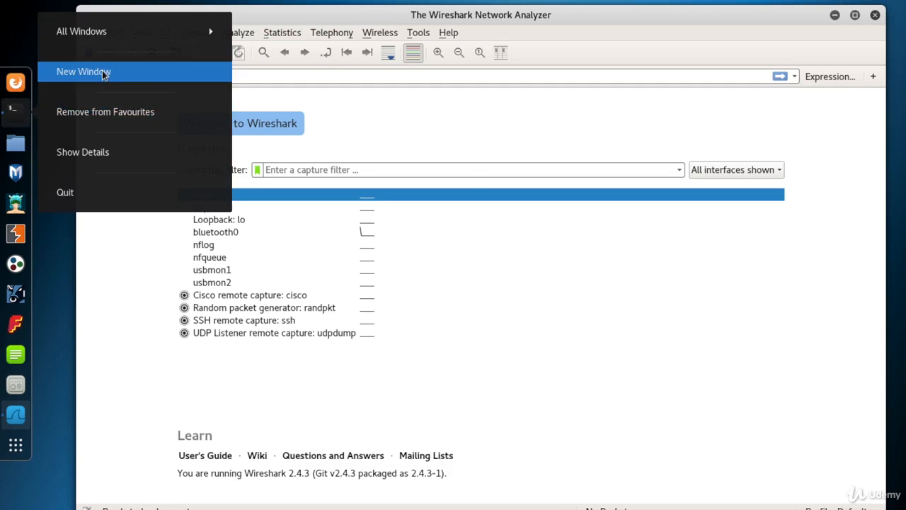
click(84, 71)
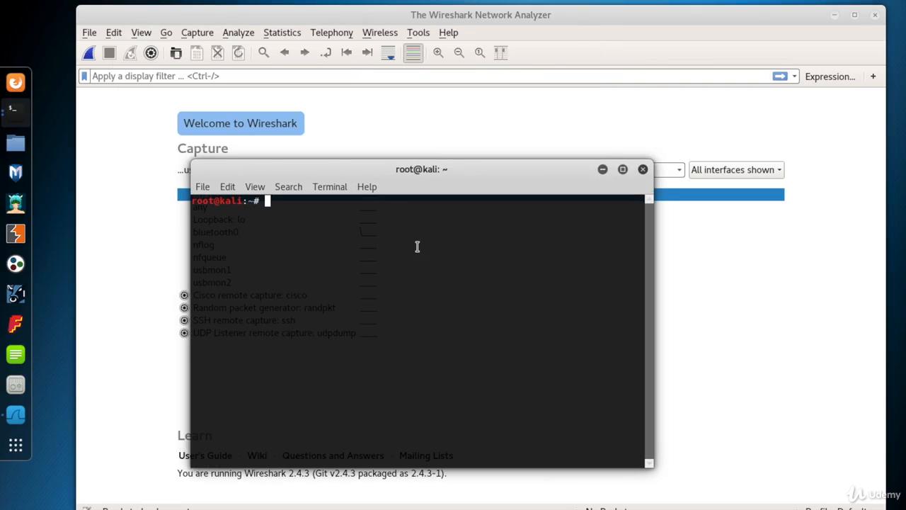
text(1)
text(ifconfig)
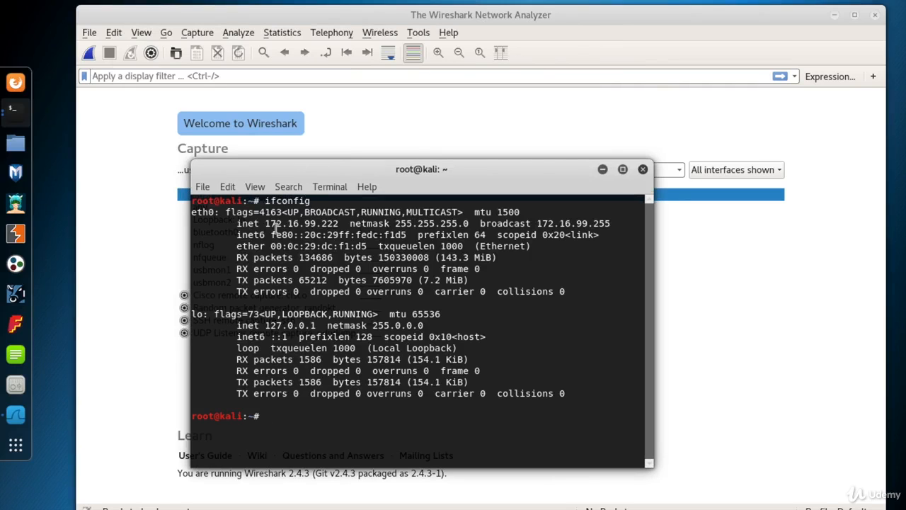
double_click(201, 213)
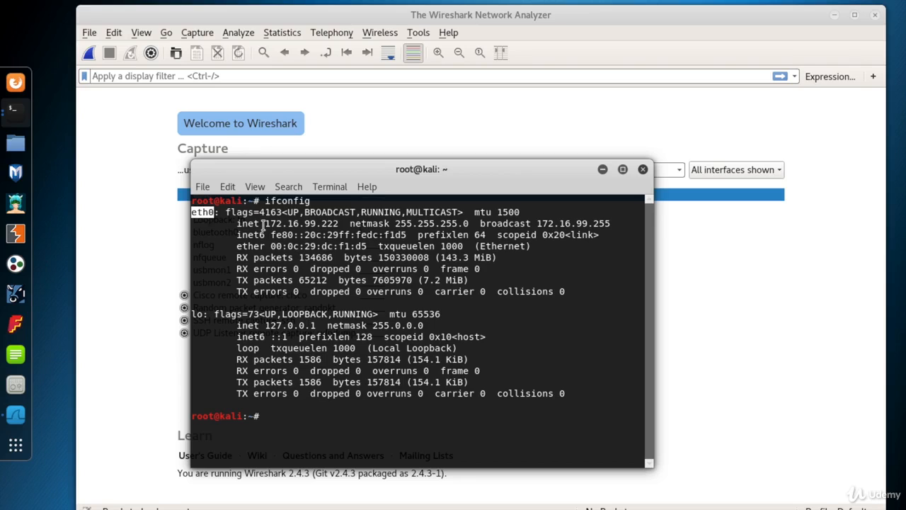
double_click(300, 223)
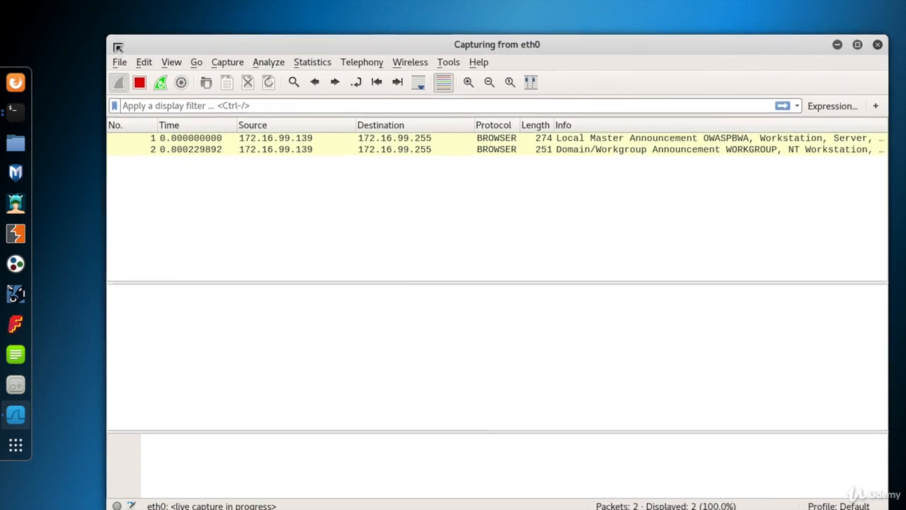
- Start a live capture on eth0 so the first browser announcement packets arrive
drag(496, 44, 477, 52)
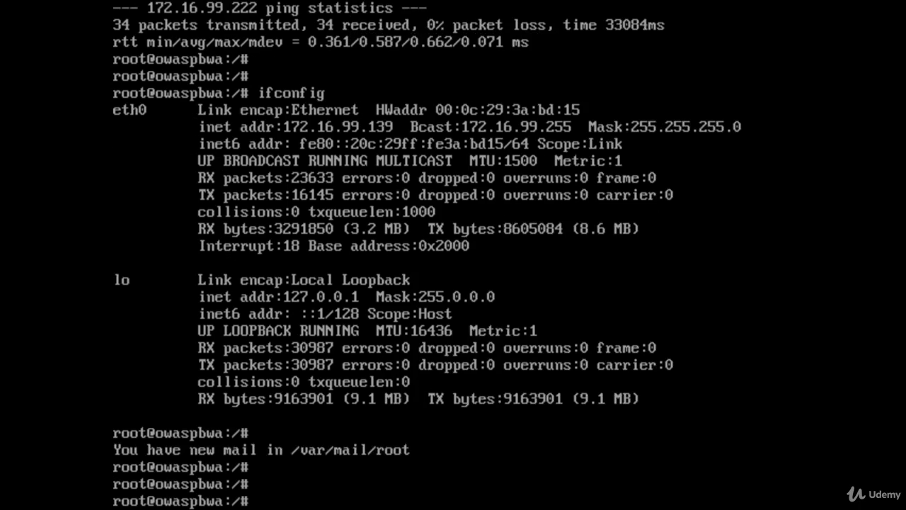
- From the Metasploitable console, ping 172.16.99.139 and then 172.16.99.222 to generate echo traffic
text(ping 172.)
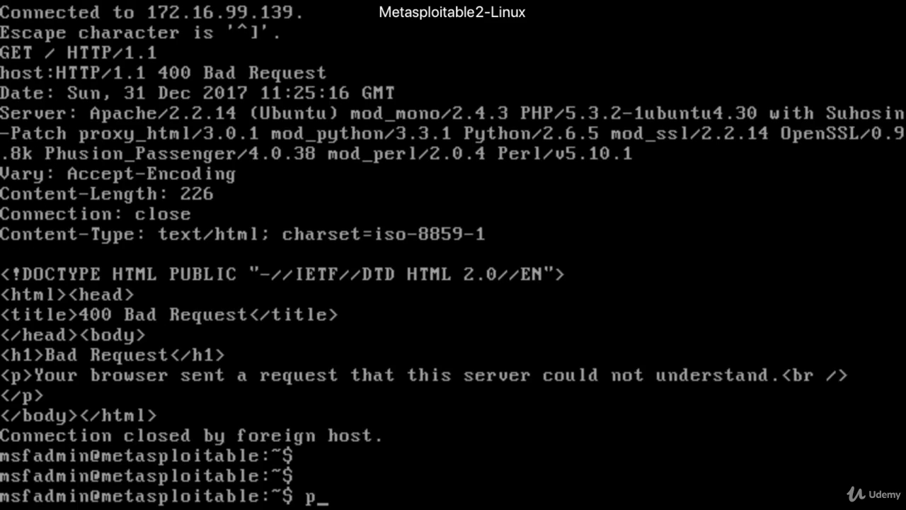
text(ing 172.16.9)
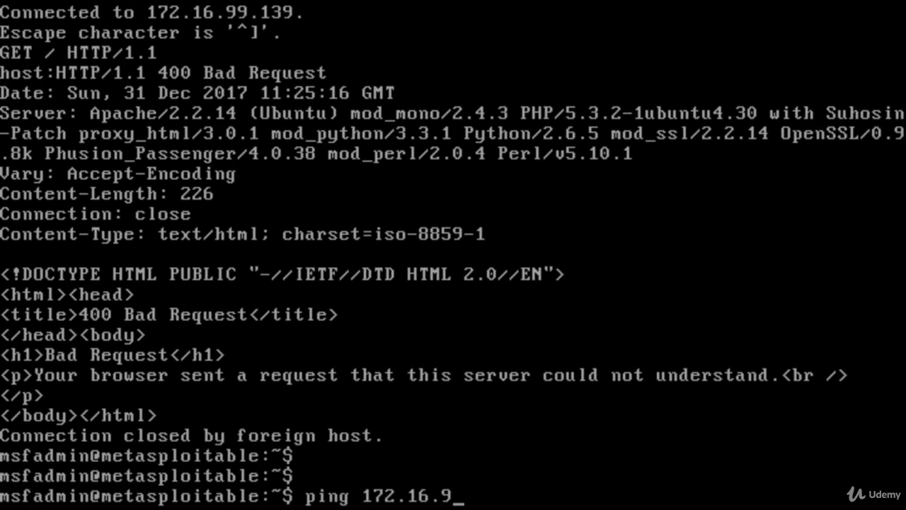
key(Return)
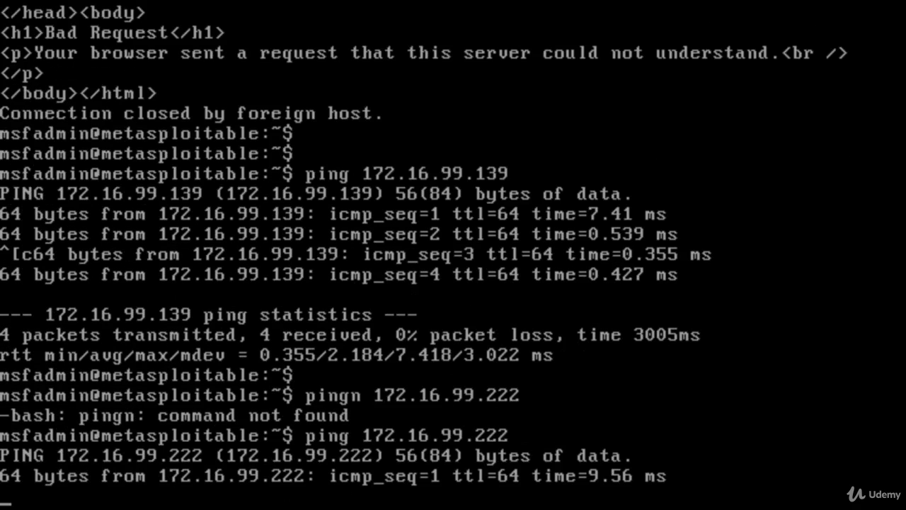
scroll(down, 3)
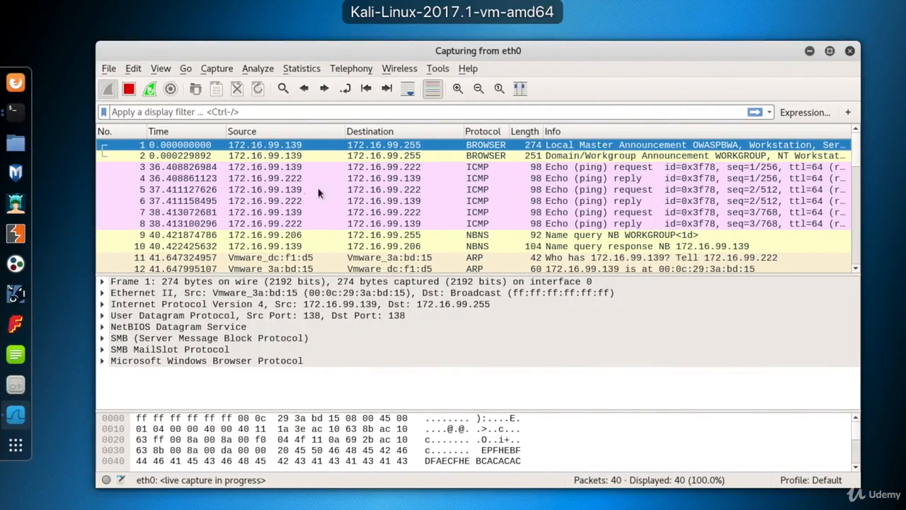
- Select an ICMP echo reply packet and review its Ethernet, IP and ICMP layer details
click(439, 201)
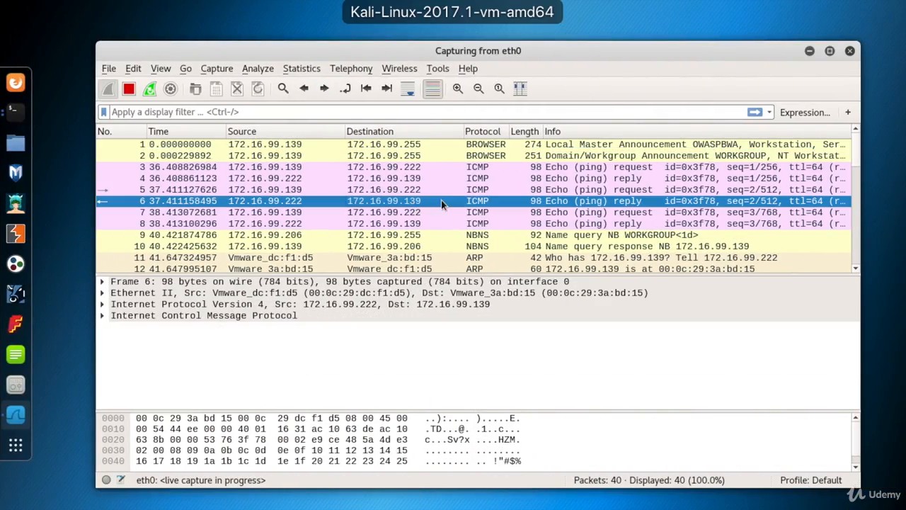
scroll(down, 3)
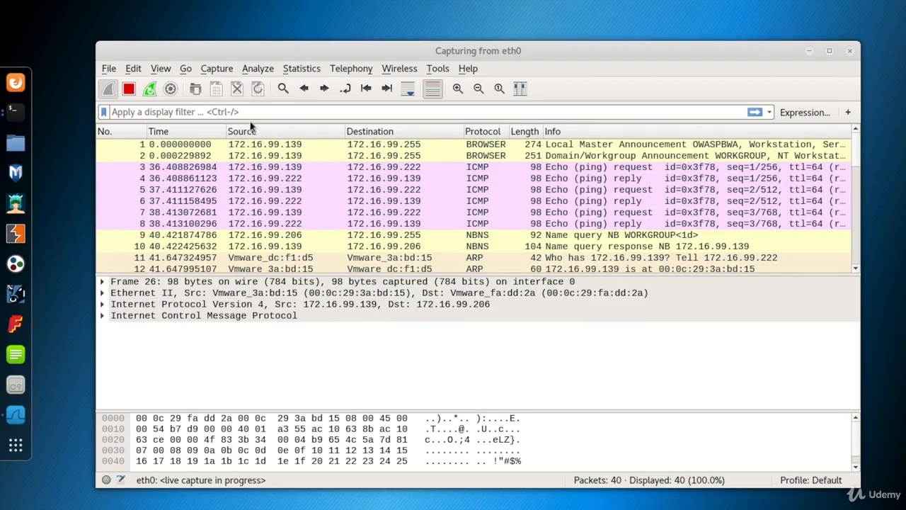
mouse_move(283, 88)
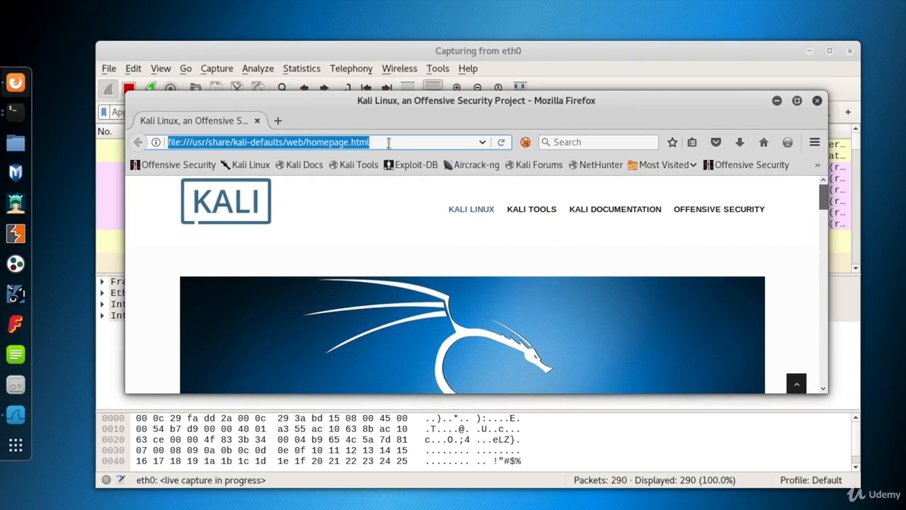
- Load the OWASP Broken Web Applications page at 172.16.99.139 in Firefox
text(172.16.99.222/)
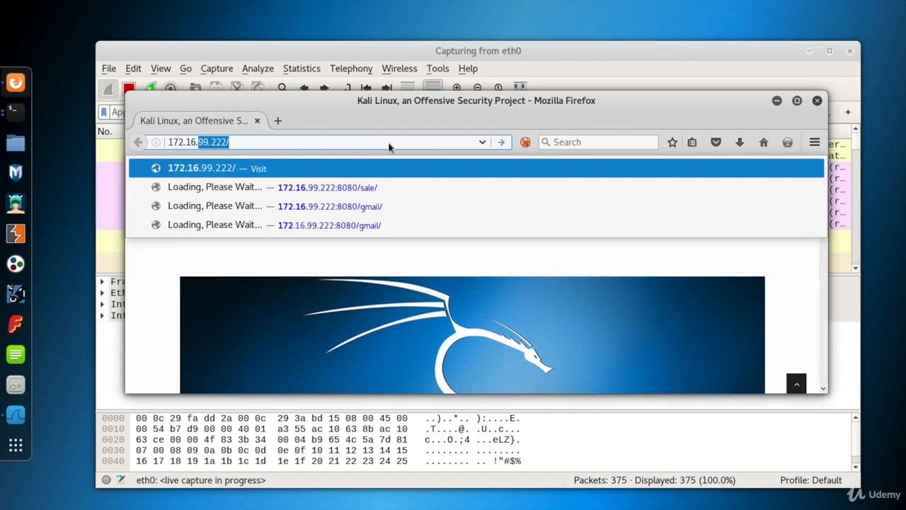
text(172.16.99.130)
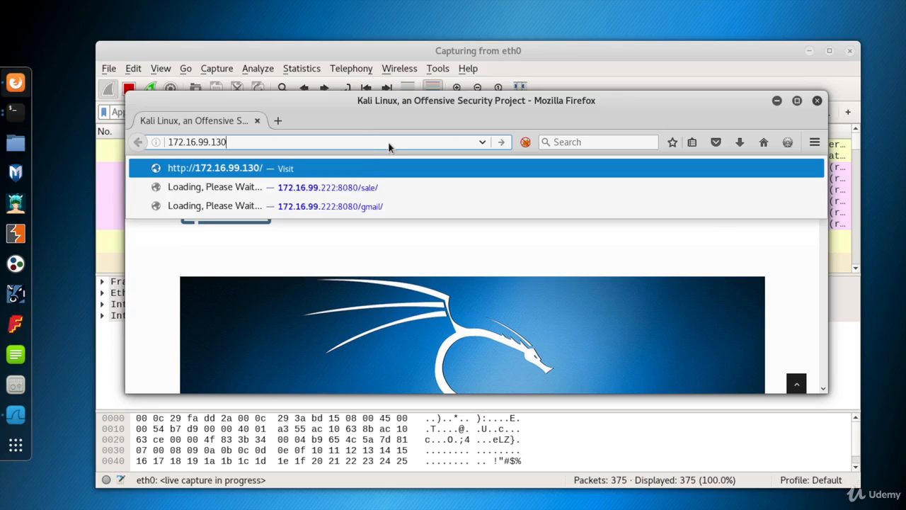
key(Return)
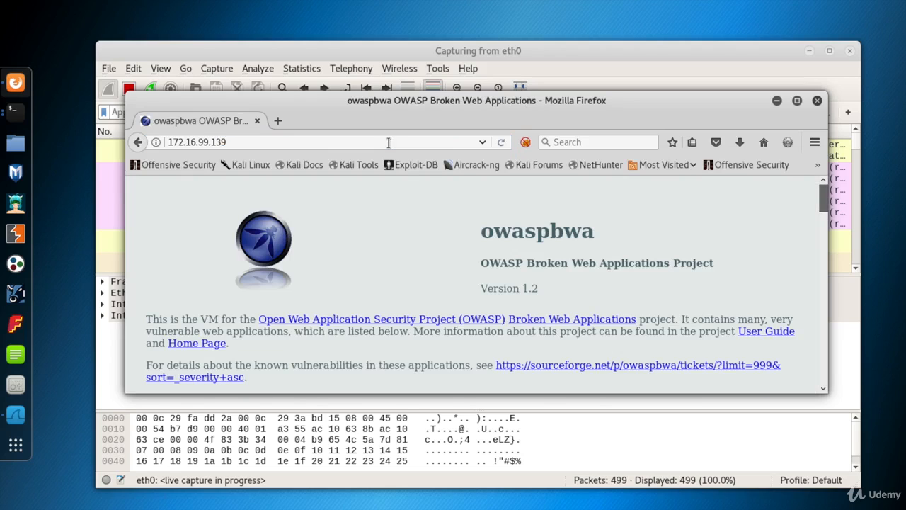
mouse_move(263, 136)
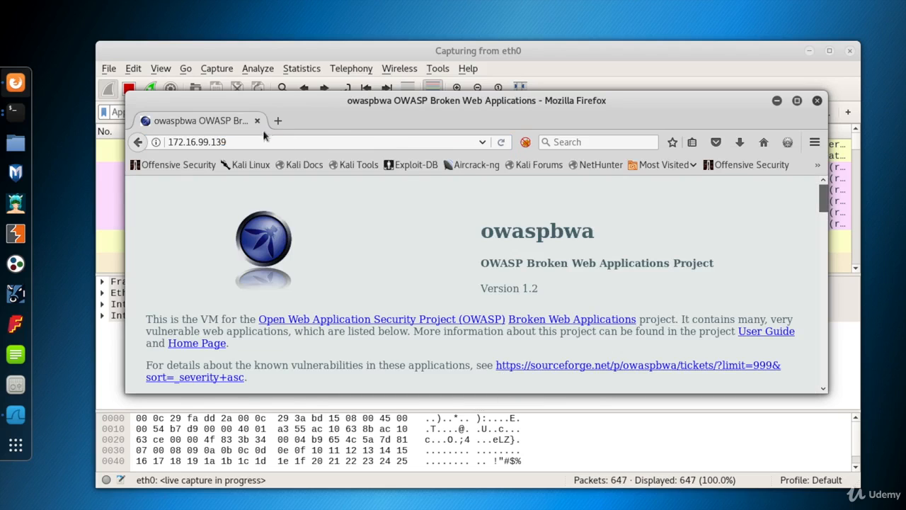
- Visit nhs.uk in a new tab, then close Firefox confirming Close tabs
click(278, 121)
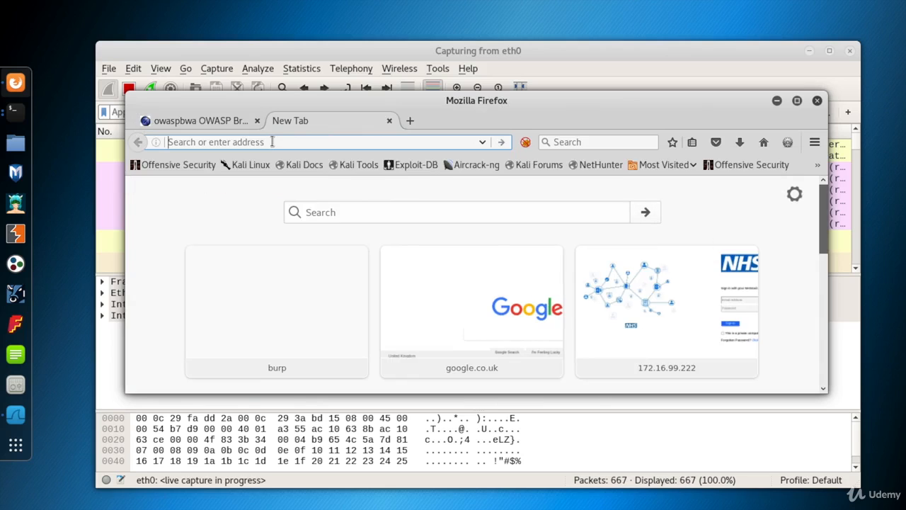
text(nhs.uk/pages/home.aspx)
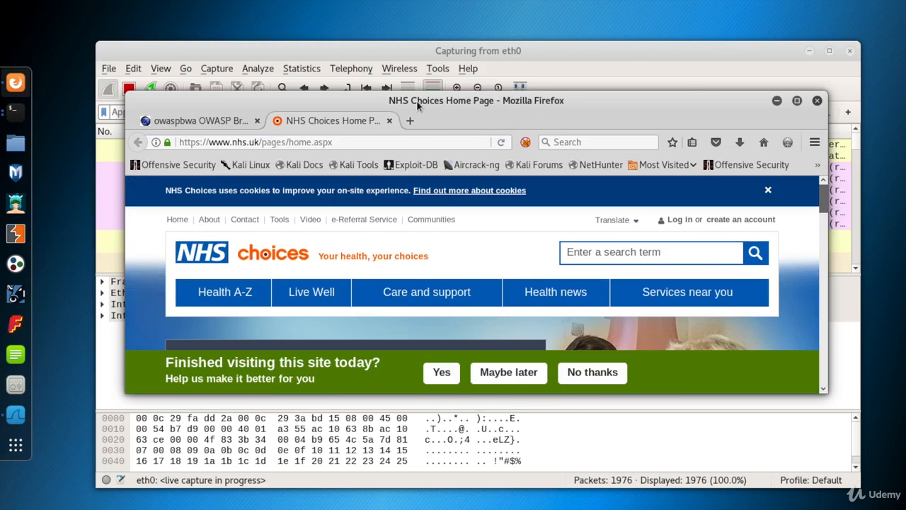
click(816, 99)
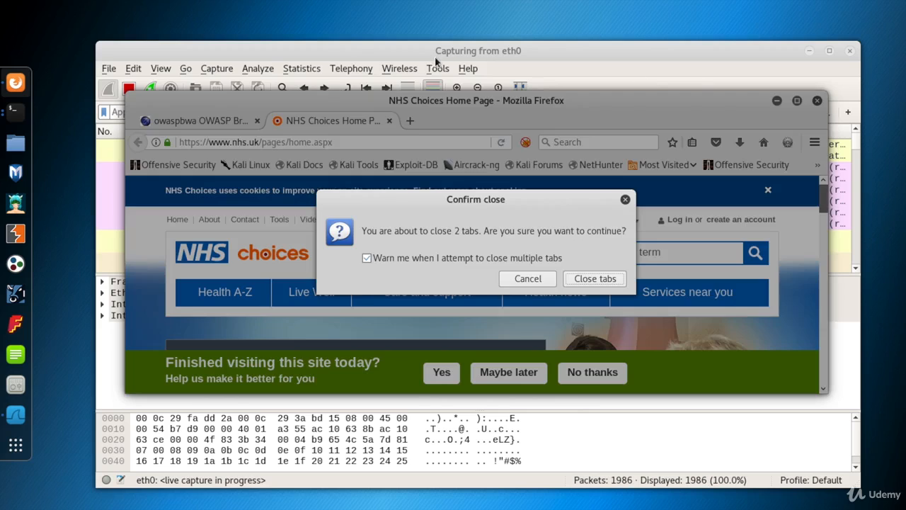
click(595, 278)
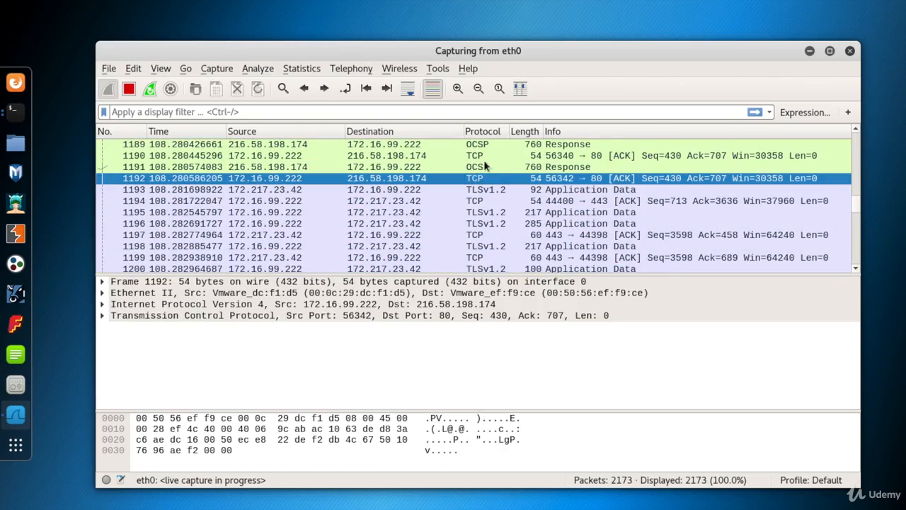
mouse_move(875, 176)
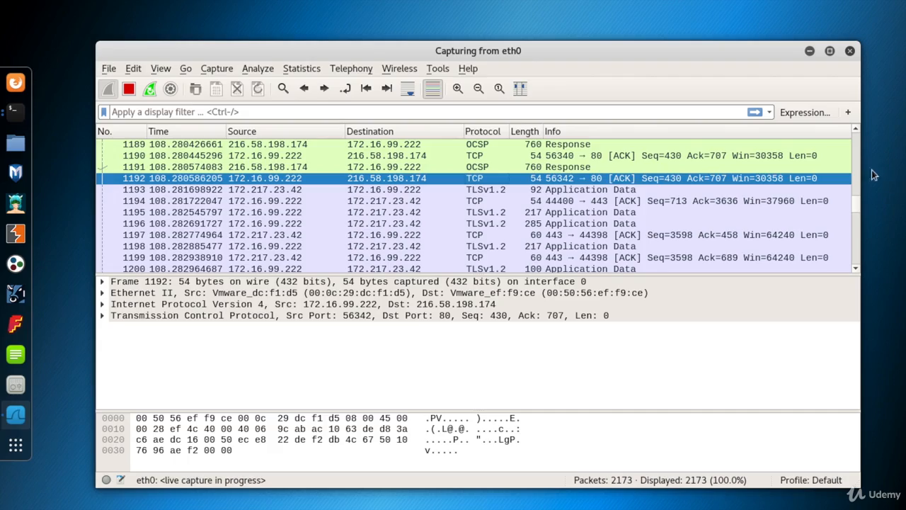
- Scroll the packet list down to the latest TLS client hellos, encrypted alerts and TCP resets
scroll(down, 3)
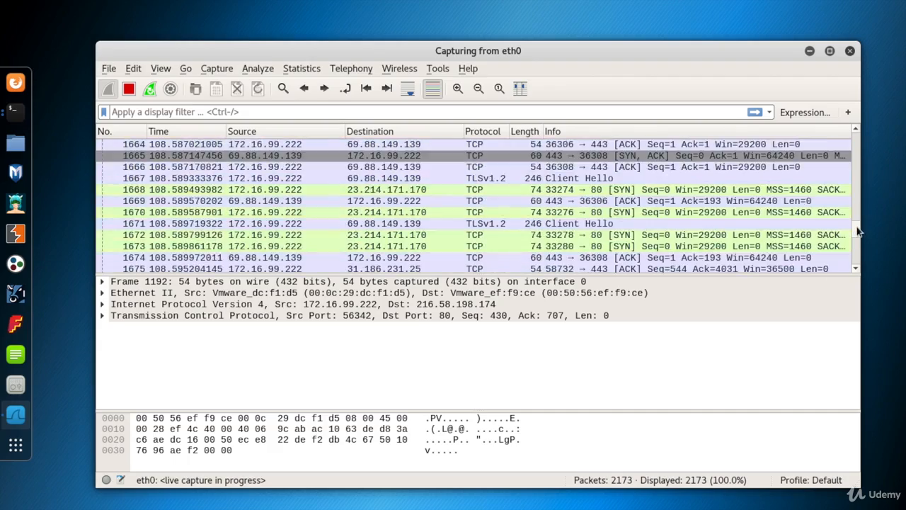
scroll(down, 3)
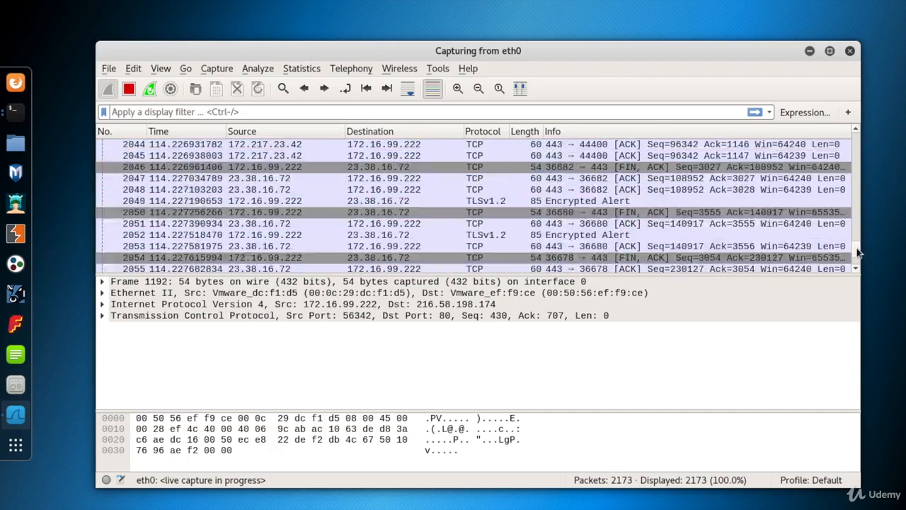
scroll(down, 3)
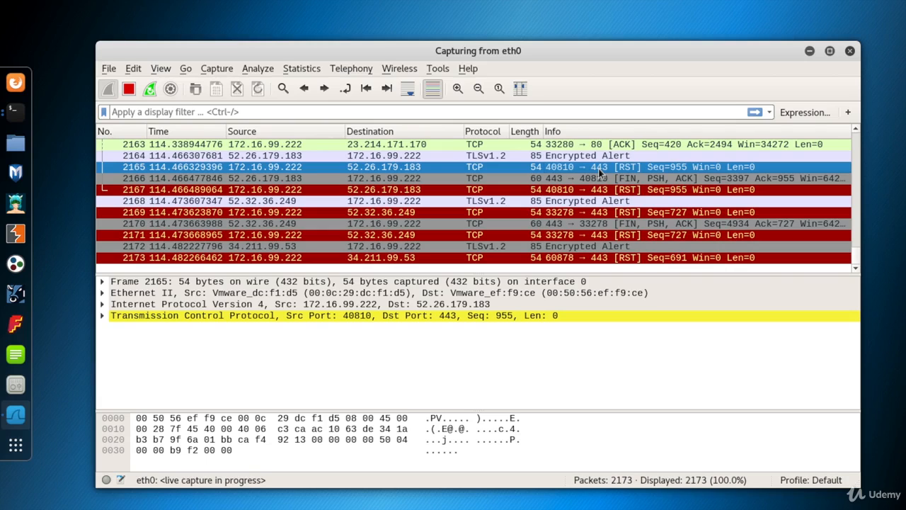
- Open Statistics > Conversations, browse the IPv4 address pairs and select the 8.8.8.8 conversation
click(301, 68)
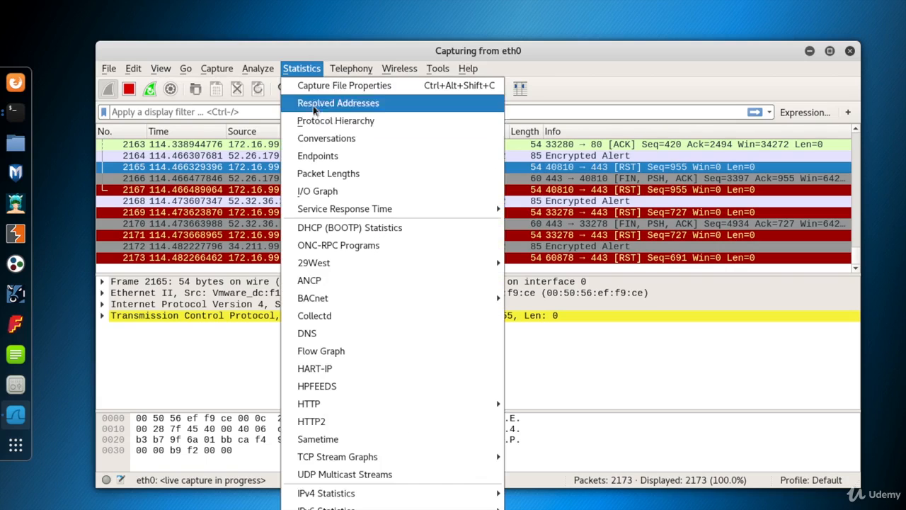
click(326, 139)
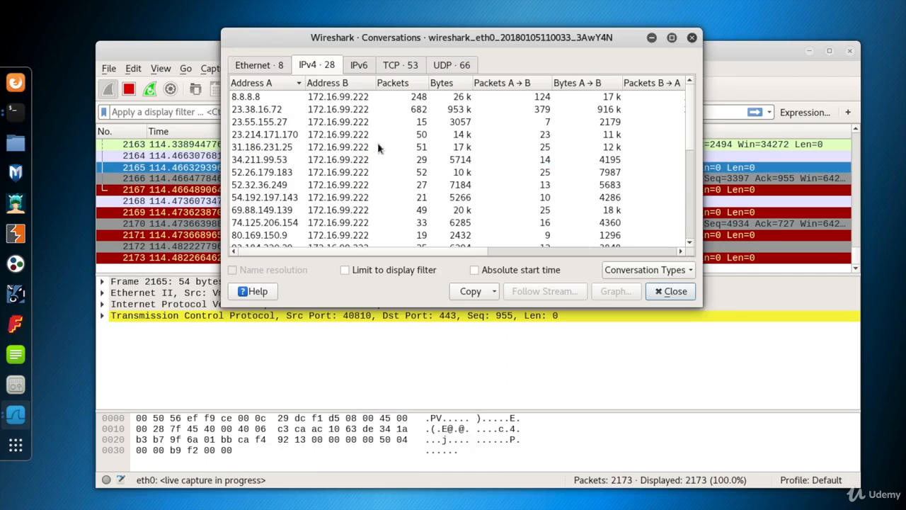
scroll(down, 3)
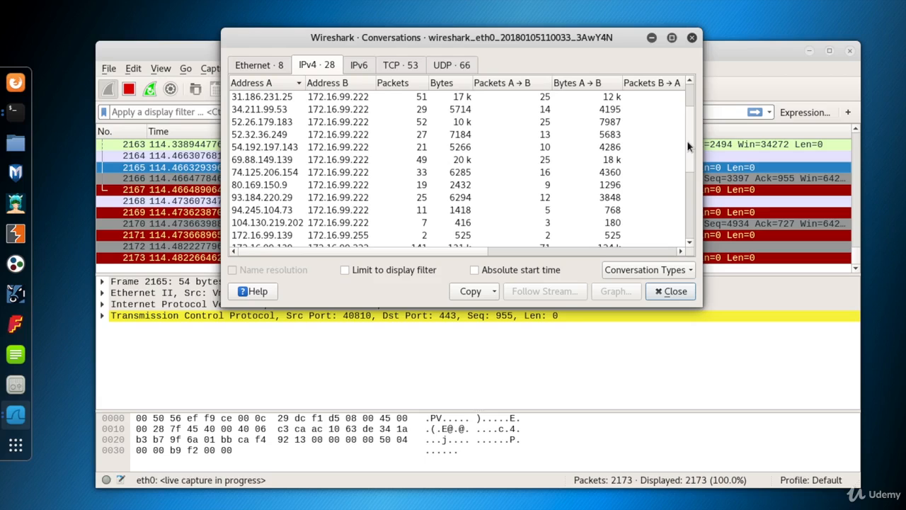
scroll(up, 3)
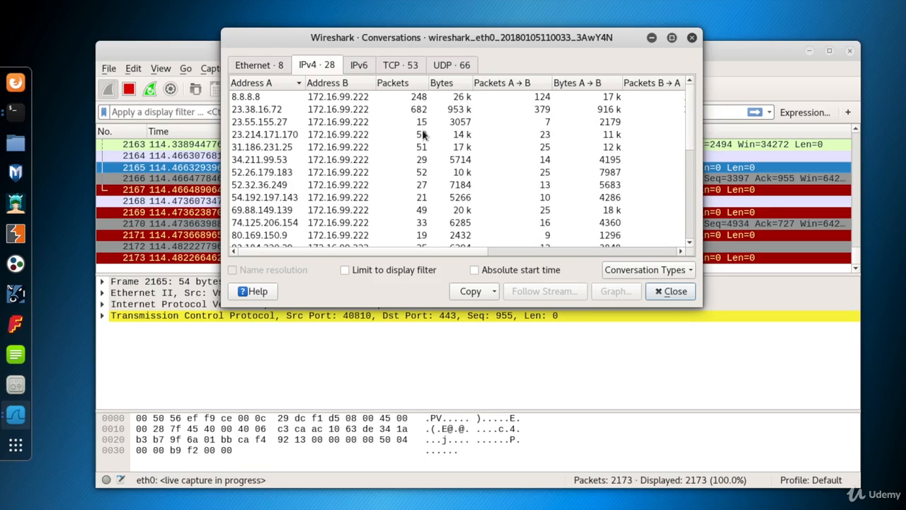
click(246, 96)
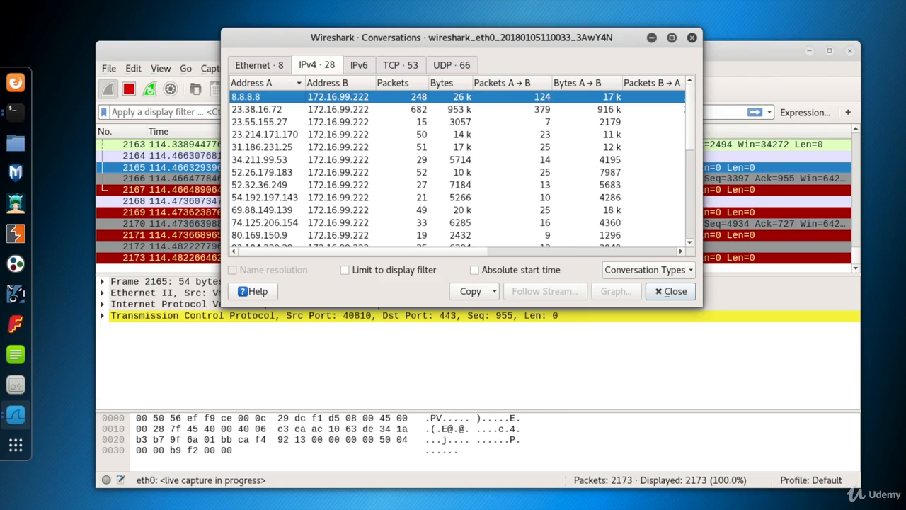
click(820, 8)
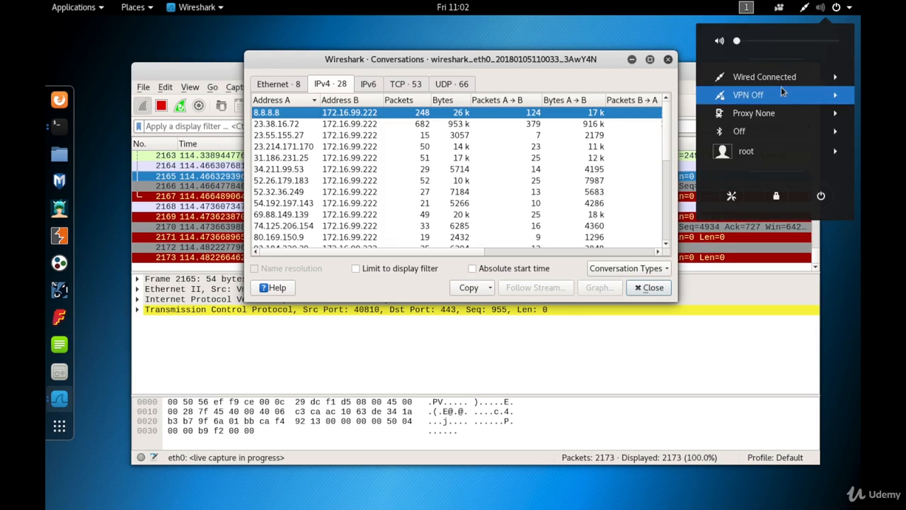
click(765, 77)
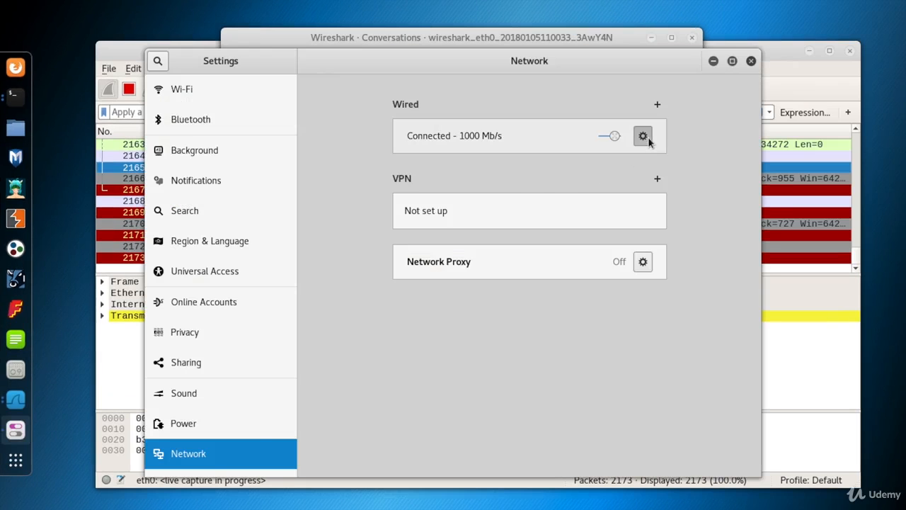
click(642, 136)
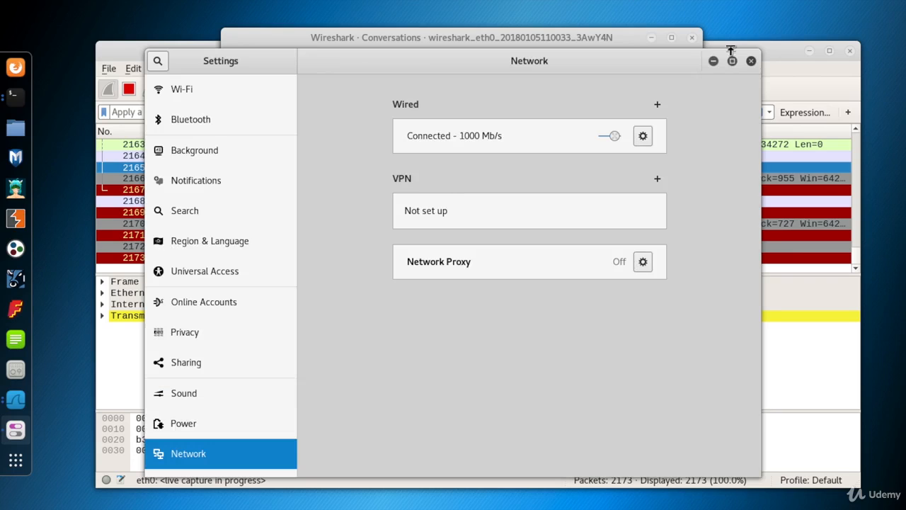
click(751, 61)
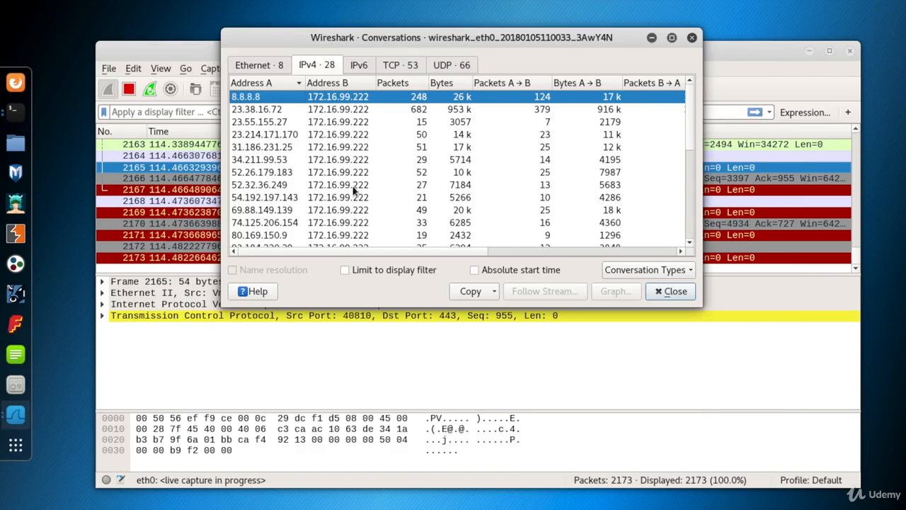
- Switch the Conversations window to its TCP tab listing 53 conversations with ports and bytes
click(259, 65)
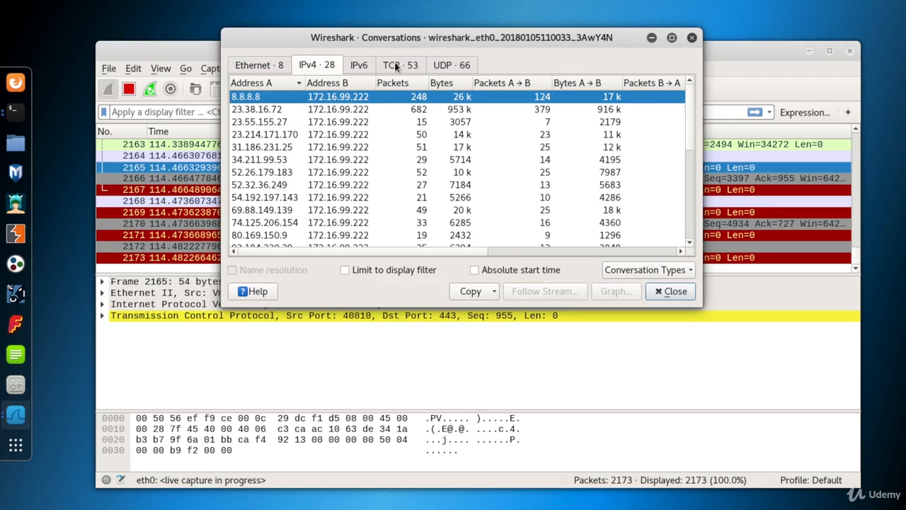
click(399, 65)
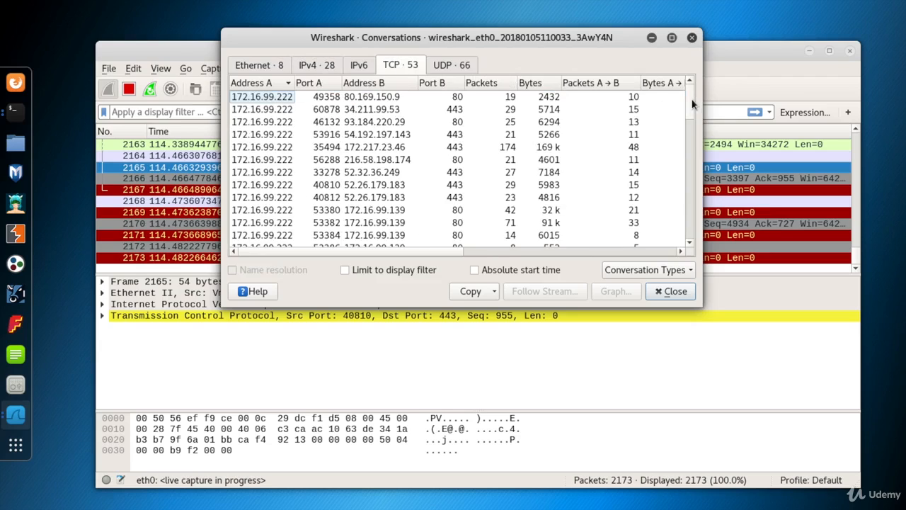
mouse_move(274, 113)
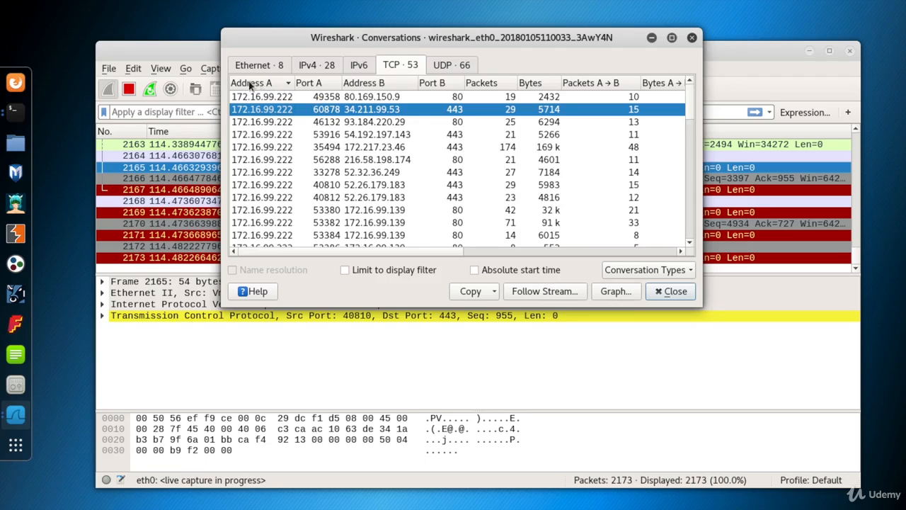
mouse_move(459, 91)
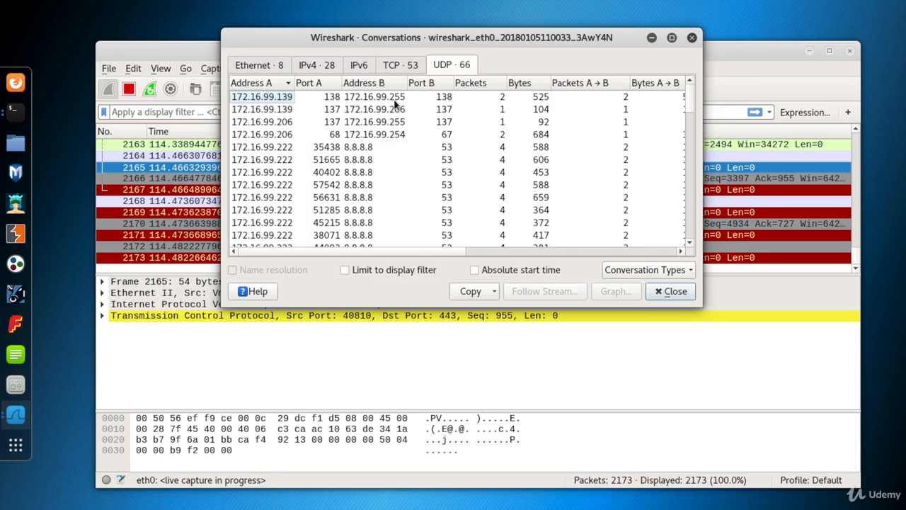
- Select a UDP conversation with 8.8.8.8, then return to the IPv4 conversations
scroll(down, 3)
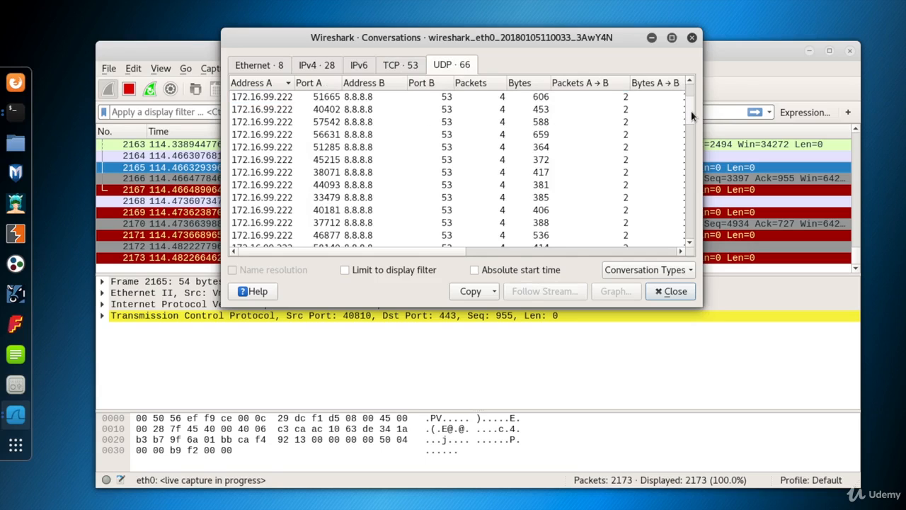
click(425, 146)
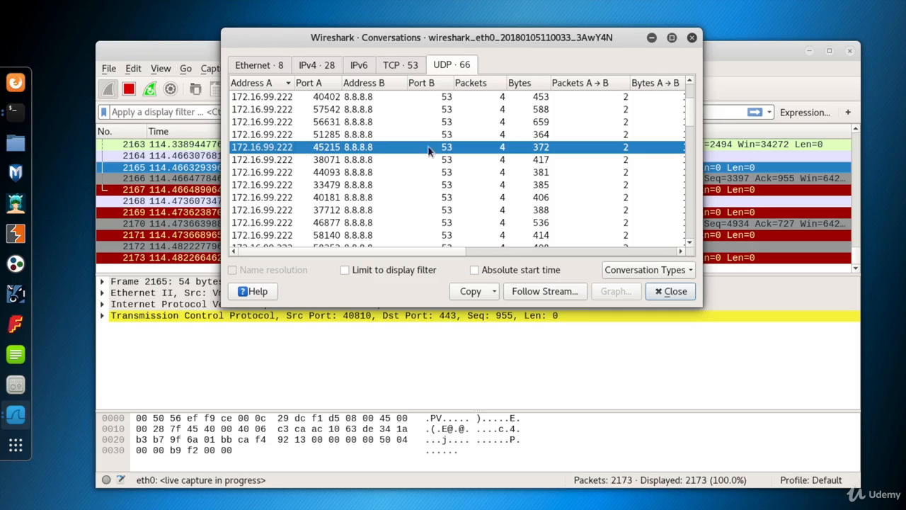
mouse_move(300, 149)
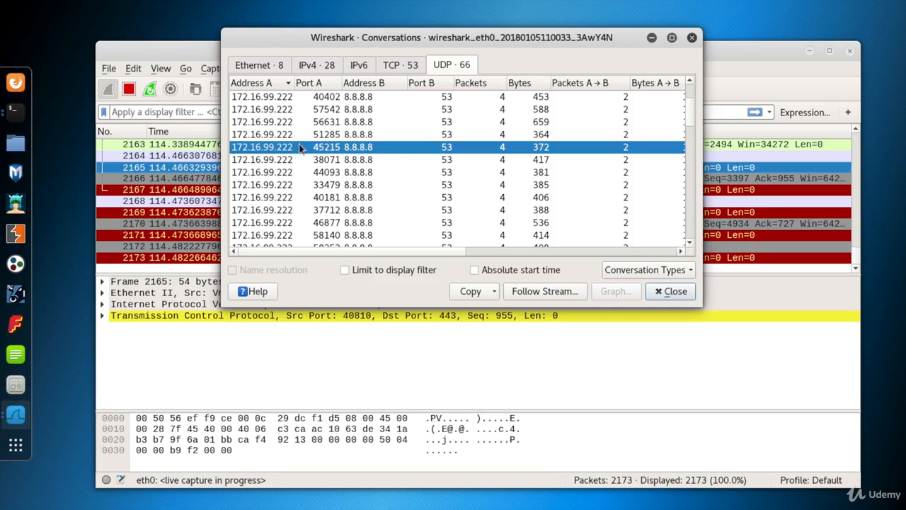
mouse_move(352, 149)
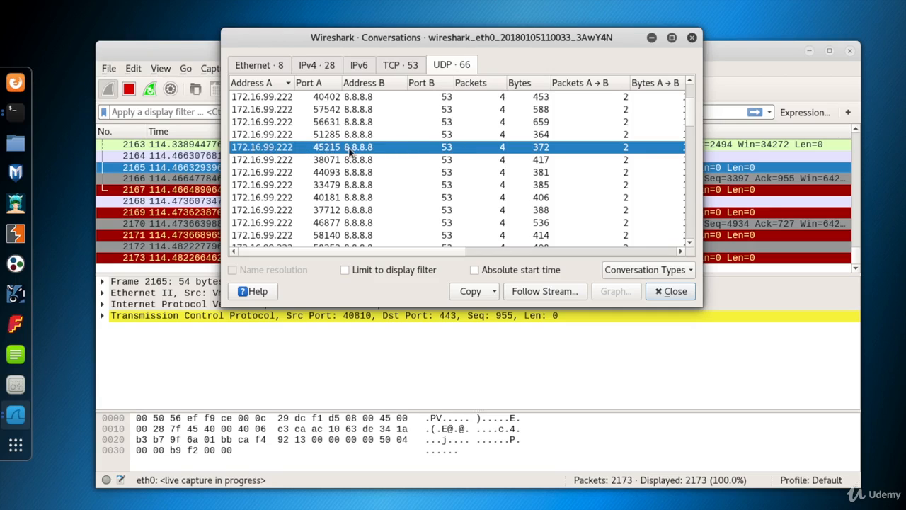
click(317, 65)
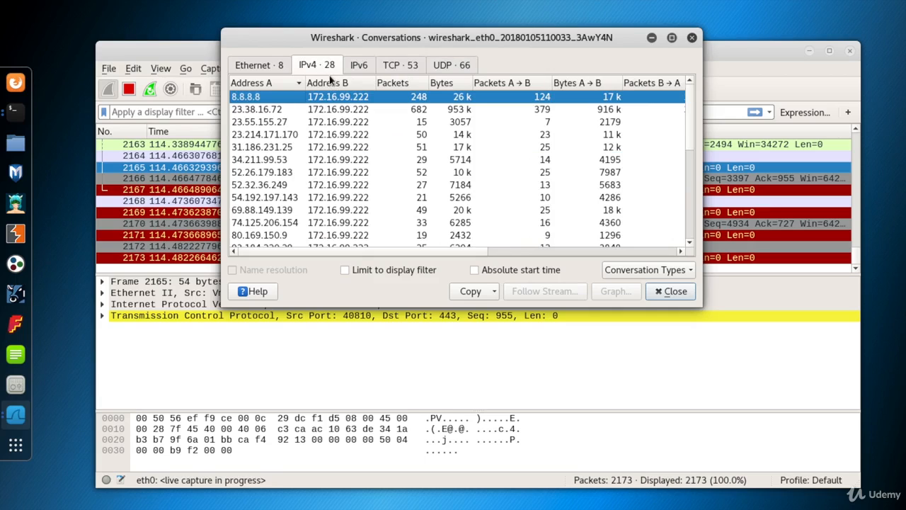
mouse_move(337, 141)
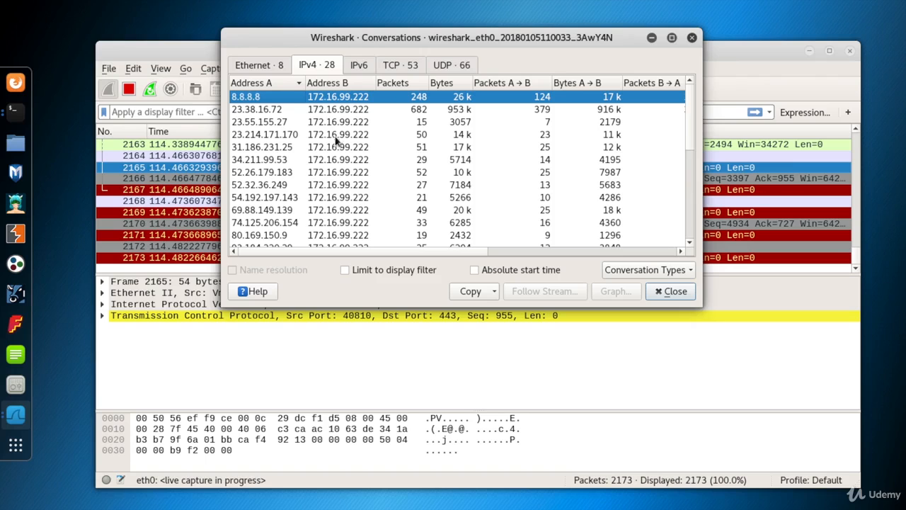
mouse_move(338, 207)
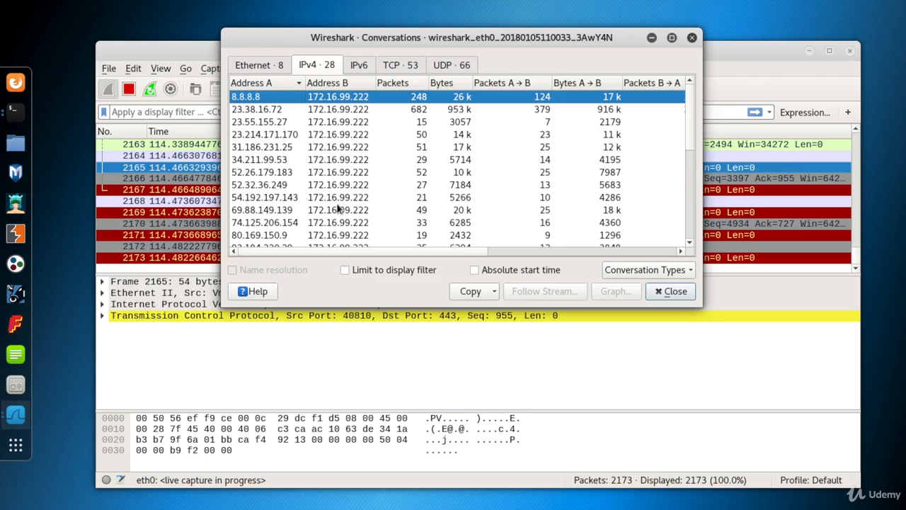
- Find the 172.16.99.206 ↔ 172.16.99.222 conversation's packets, locating ICMP echo request 31
scroll(down, 3)
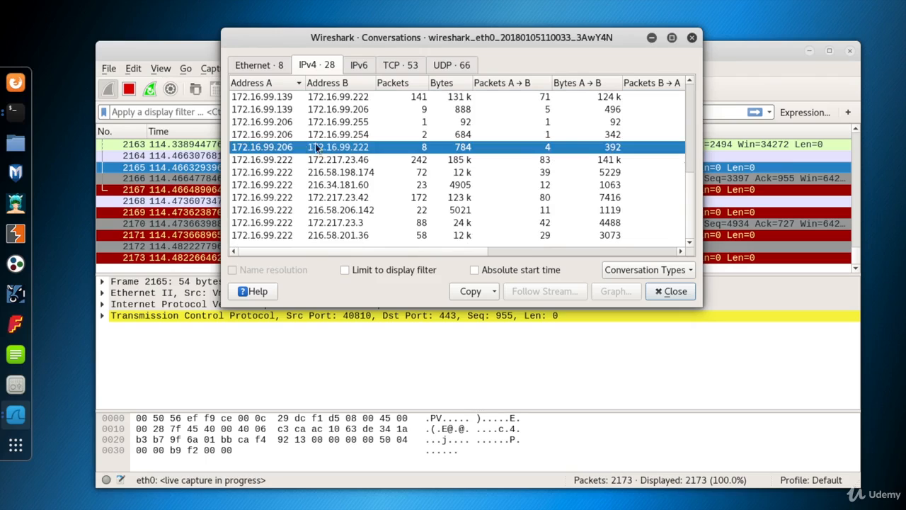
right_click(336, 146)
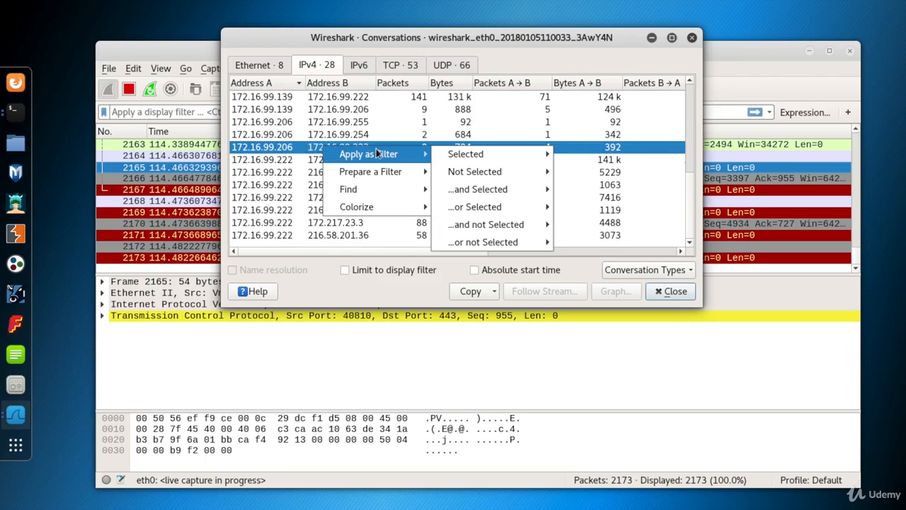
mouse_move(464, 152)
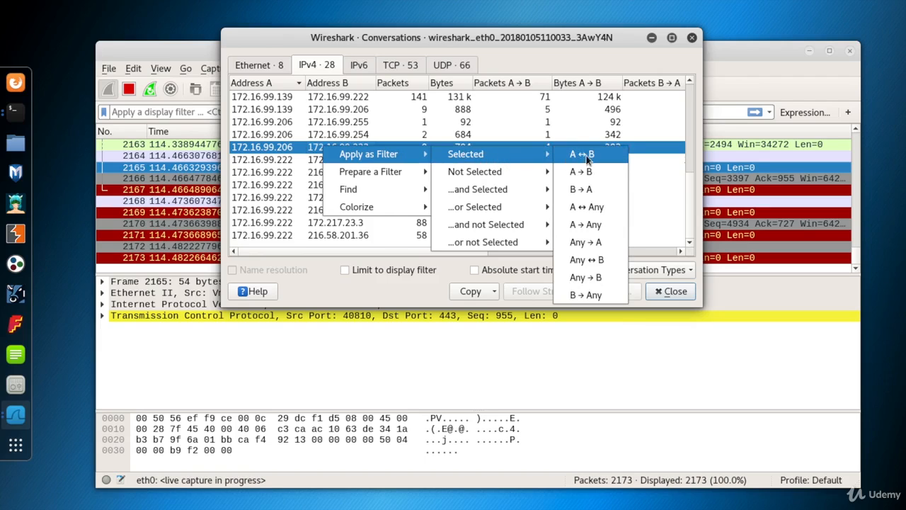
mouse_move(370, 171)
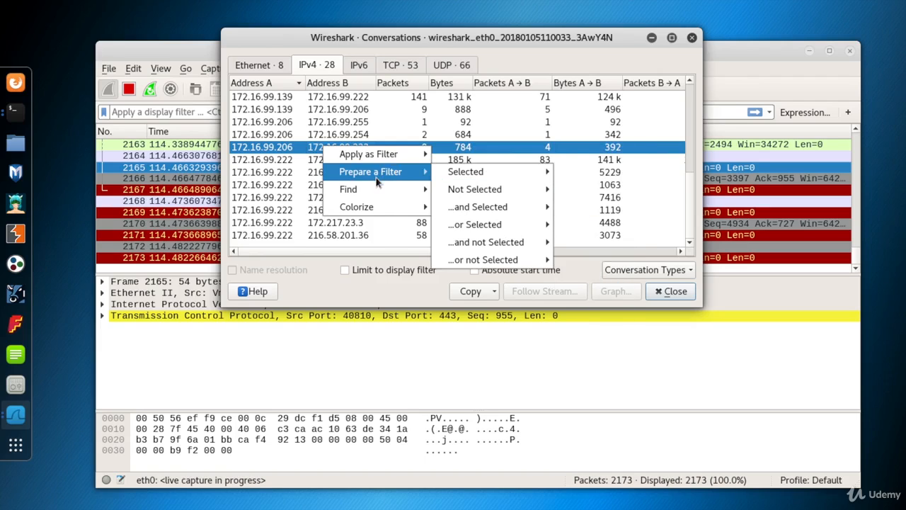
mouse_move(349, 190)
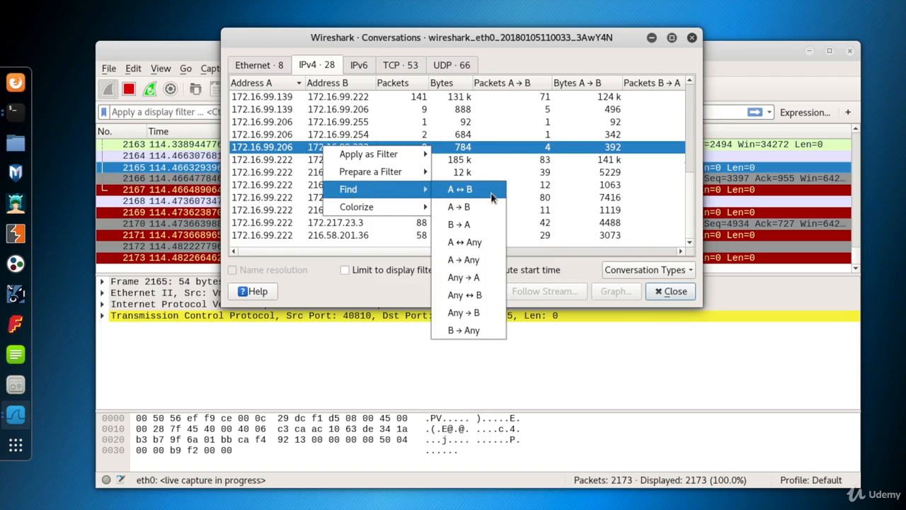
click(458, 189)
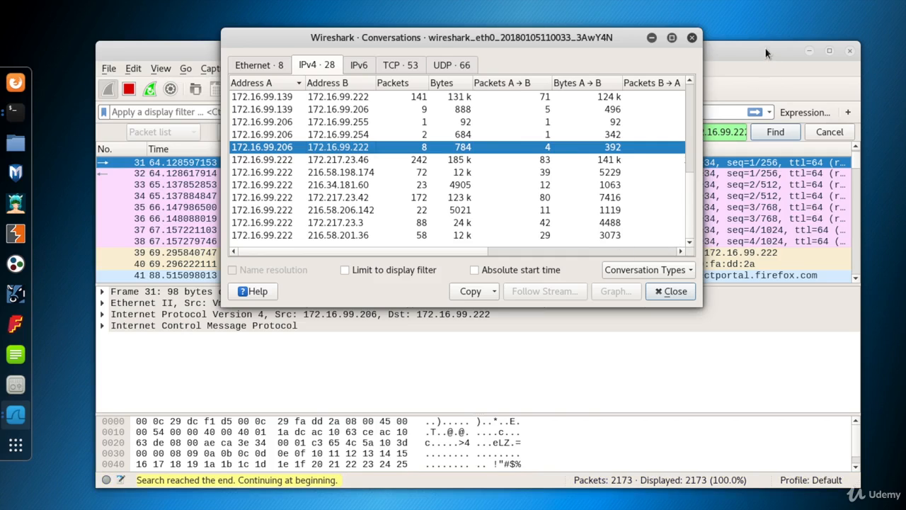
- View the found ping packet in the main list, then return to the Conversations window
click(673, 292)
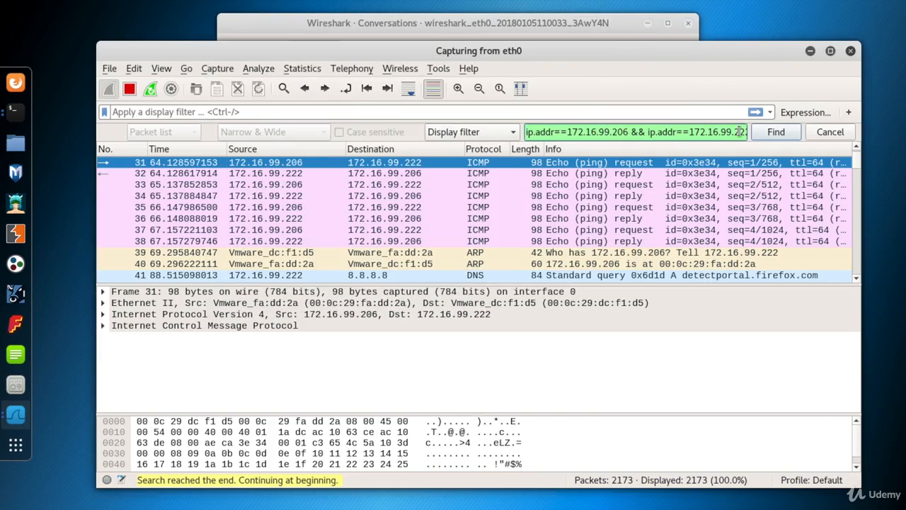
click(776, 131)
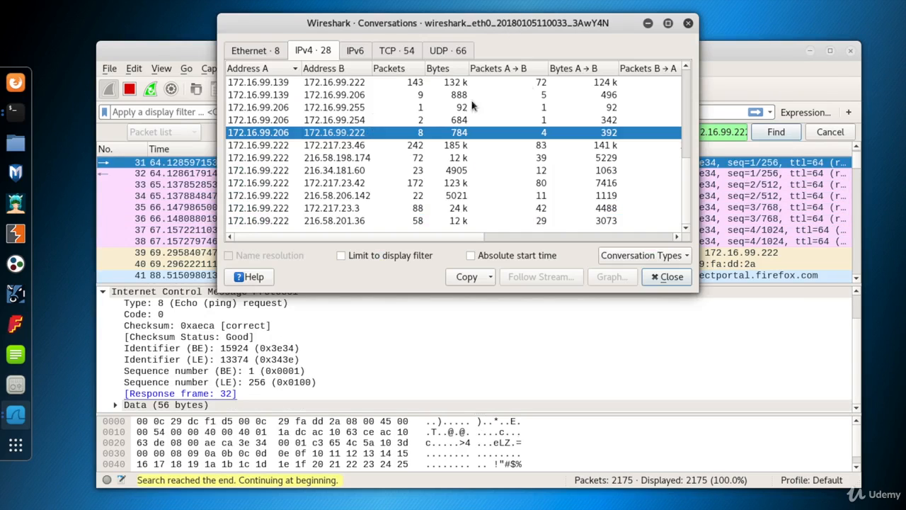
mouse_move(693, 257)
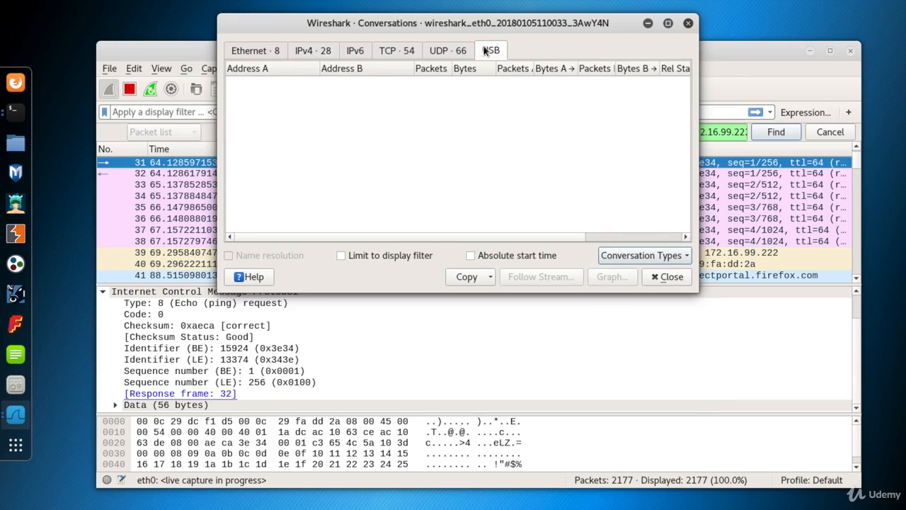
- Show the newly added USB conversations tab, which lists no conversations
click(490, 51)
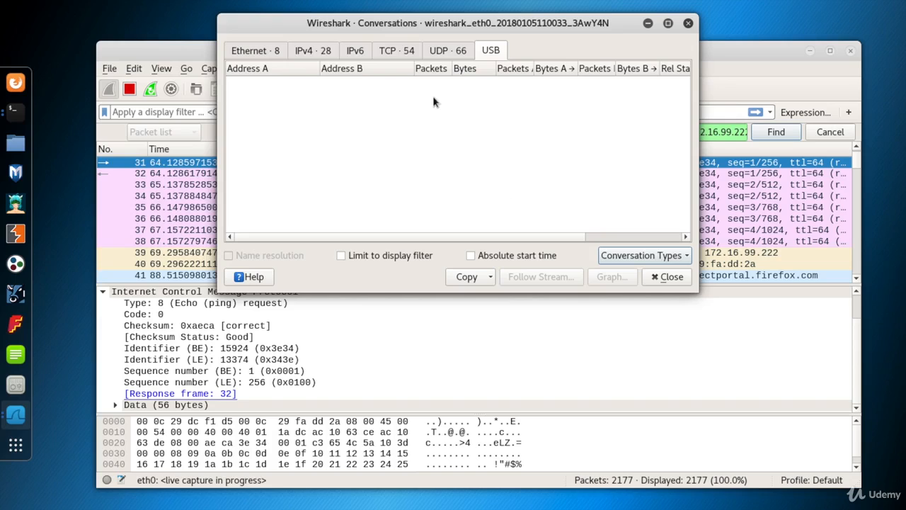
mouse_move(319, 55)
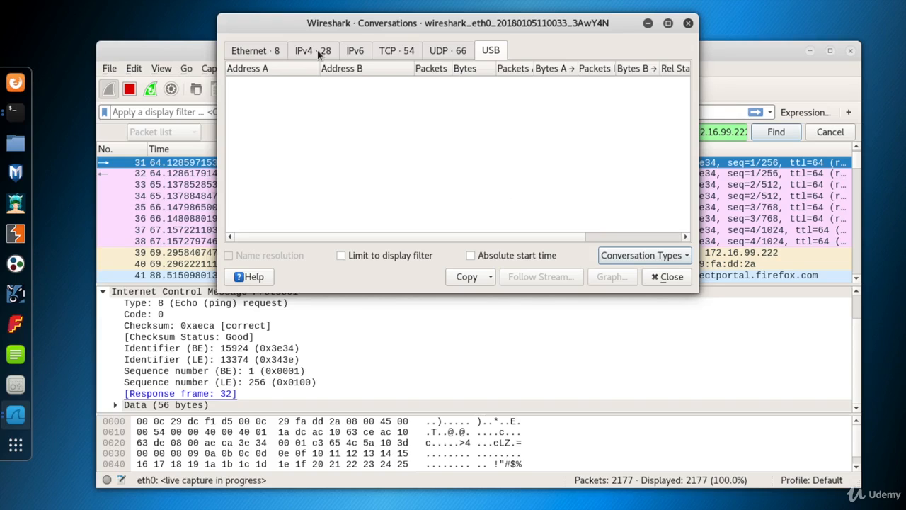